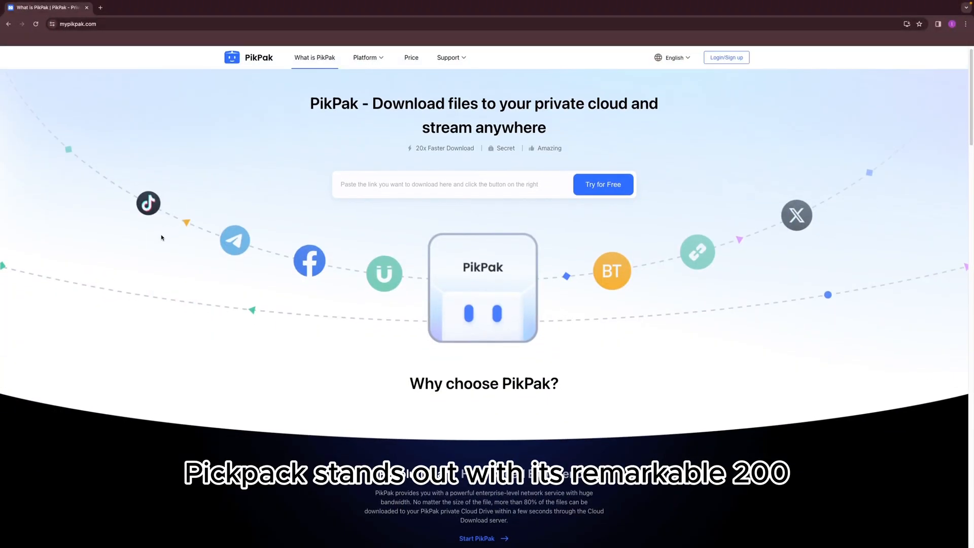
# Scroll through the Google Photos save-and-share overview page.
pyautogui.scroll(-3)
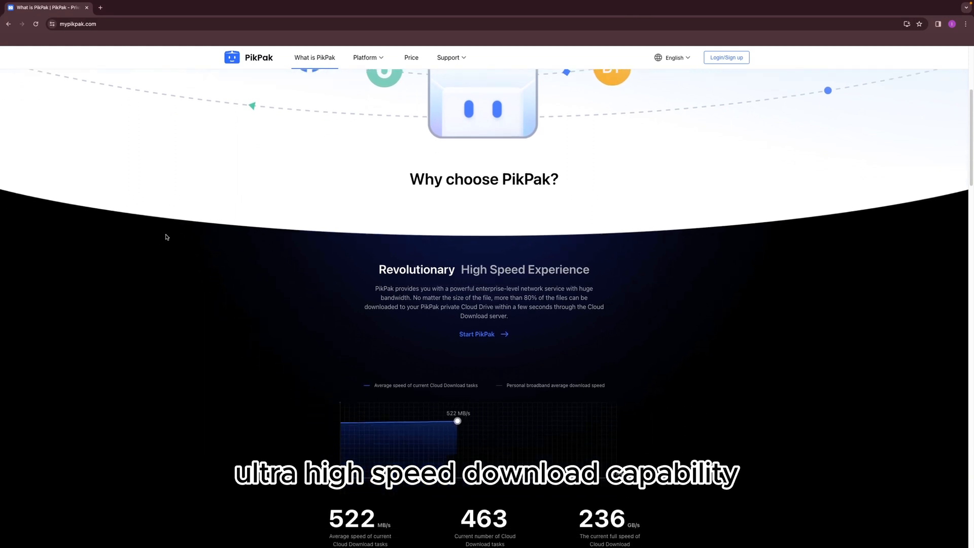
pyautogui.scroll(-3)
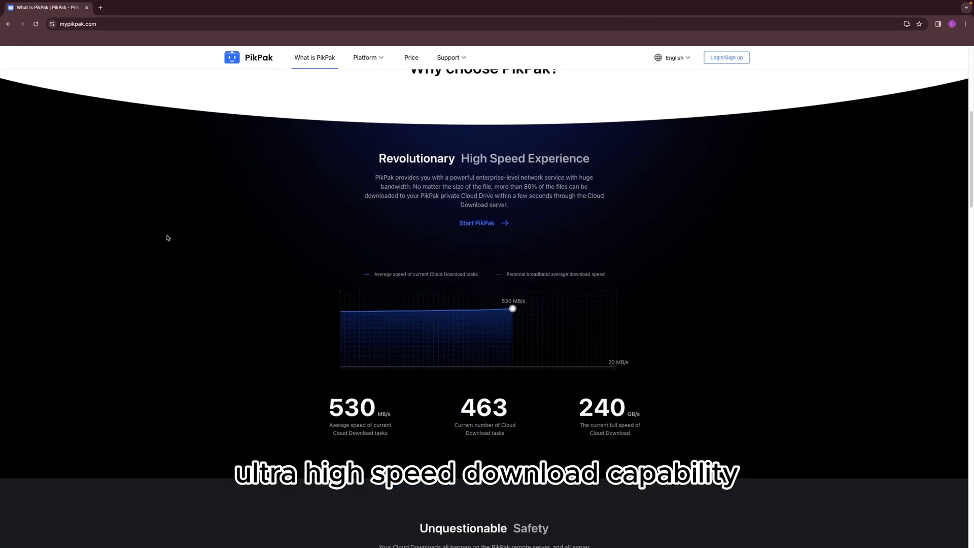
pyautogui.scroll(-3)
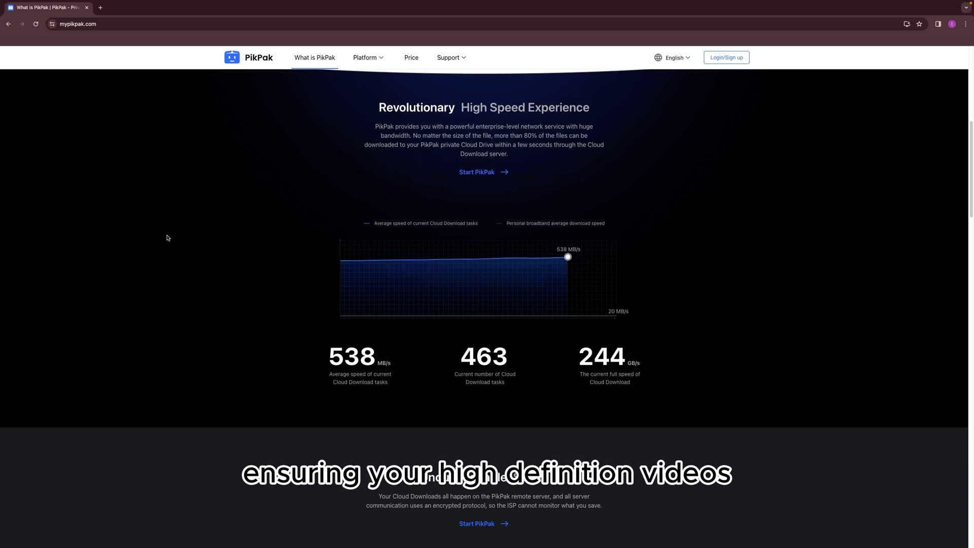
pyautogui.scroll(-3)
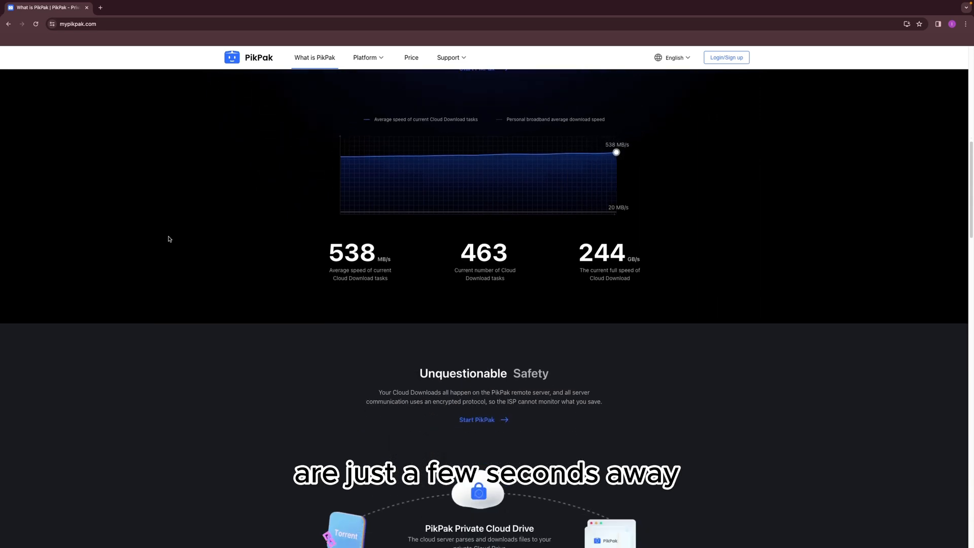
pyautogui.scroll(-3)
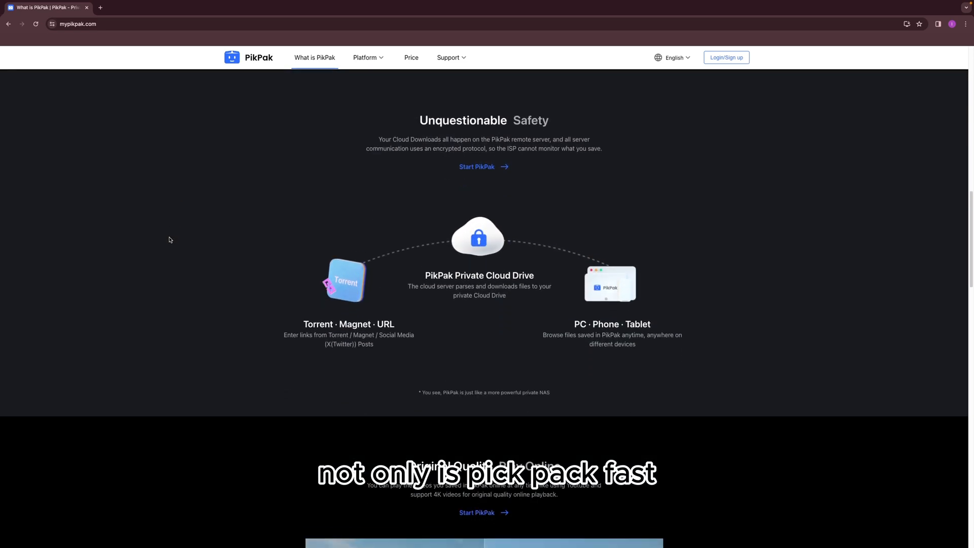
pyautogui.scroll(-3)
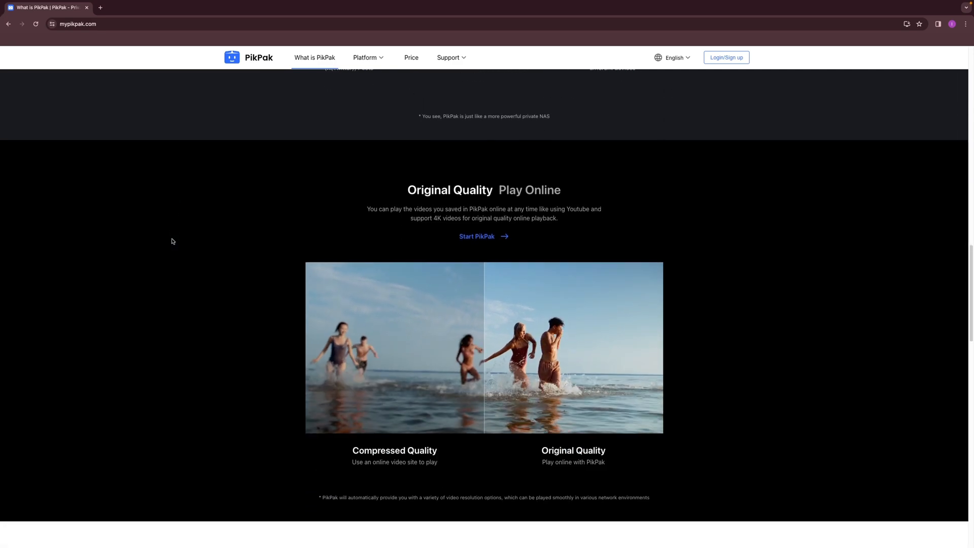
pyautogui.scroll(-3)
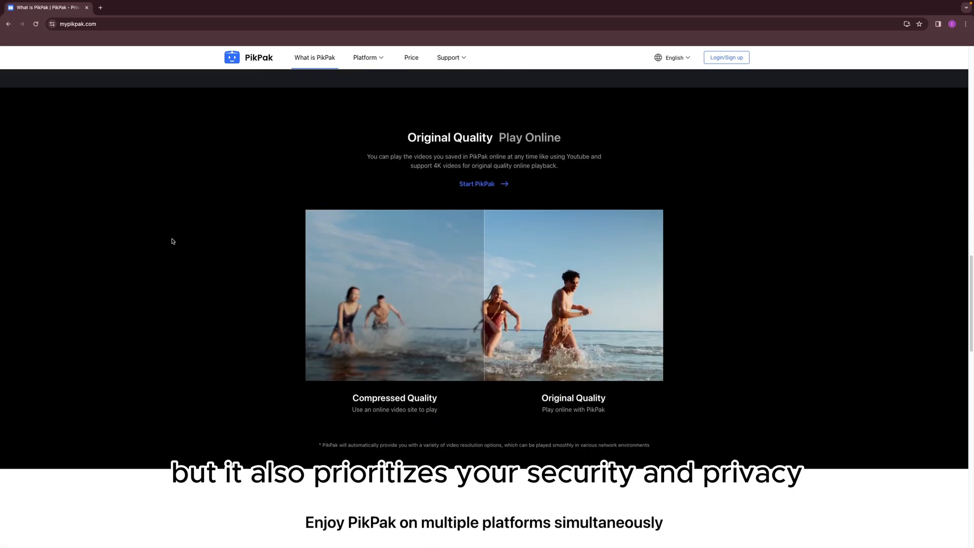
pyautogui.scroll(-3)
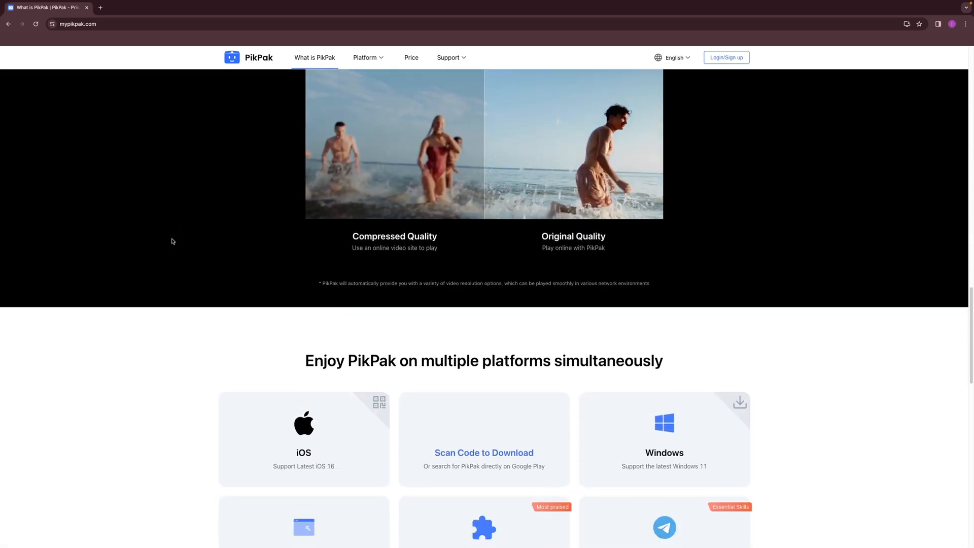
pyautogui.click(138, 7)
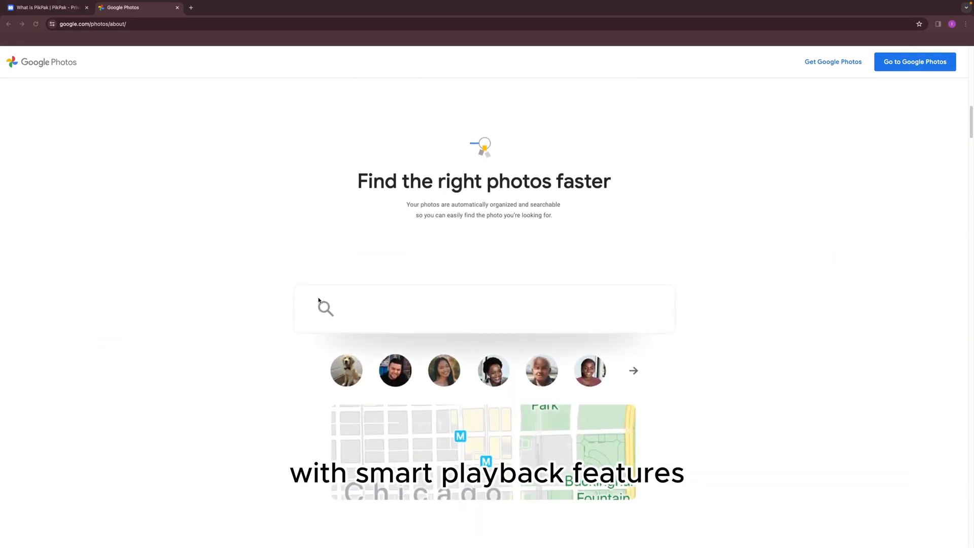
# Enter Google Photos and open the pikpak album holding the bear photo and video.
pyautogui.click(484, 309)
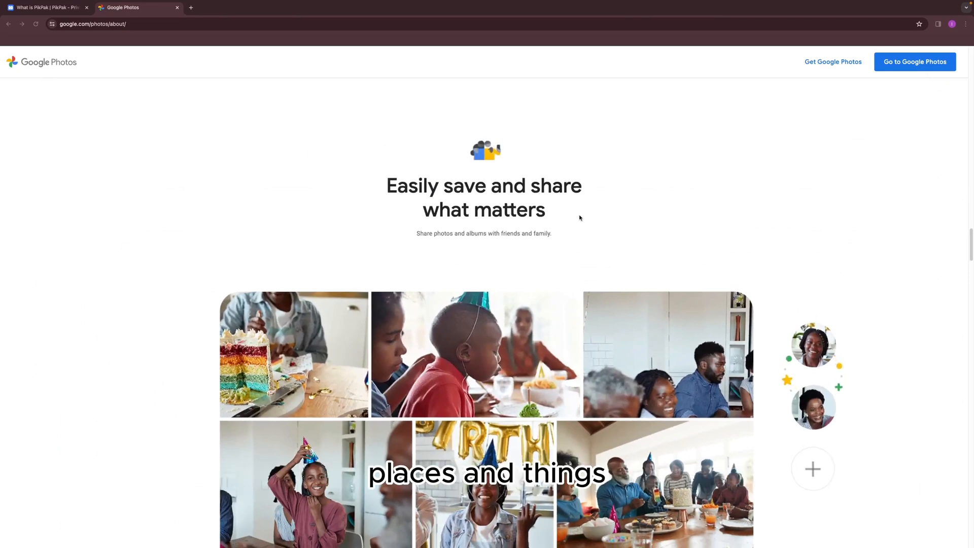
pyautogui.click(914, 62)
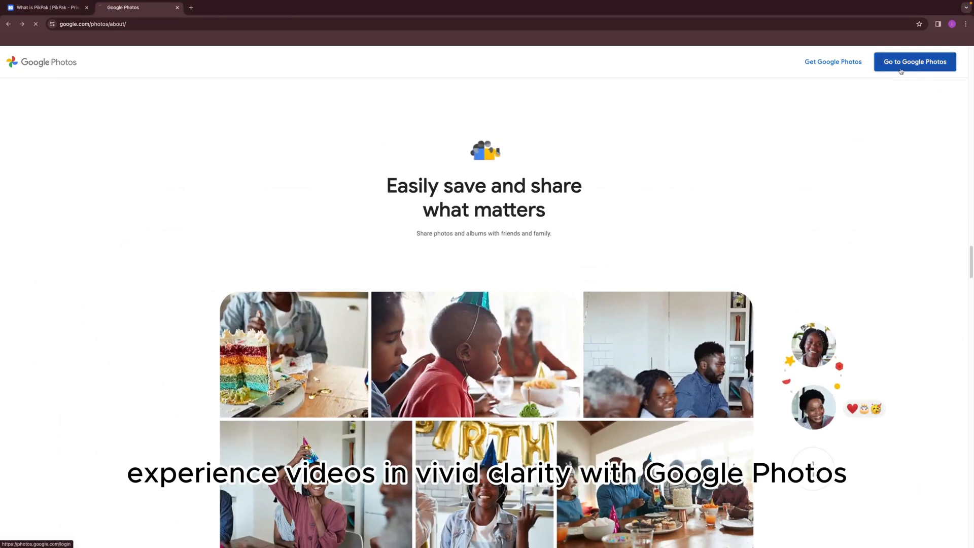
pyautogui.click(914, 61)
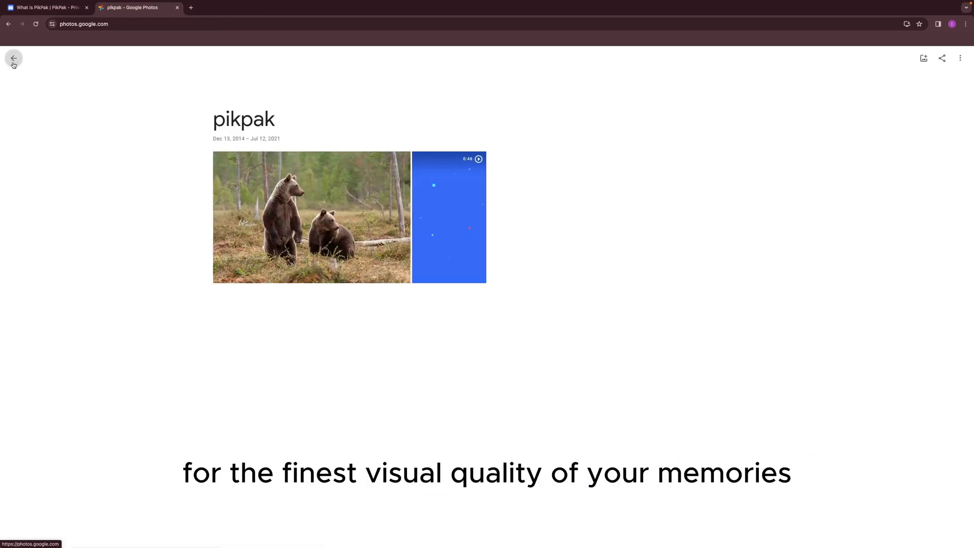
pyautogui.click(13, 58)
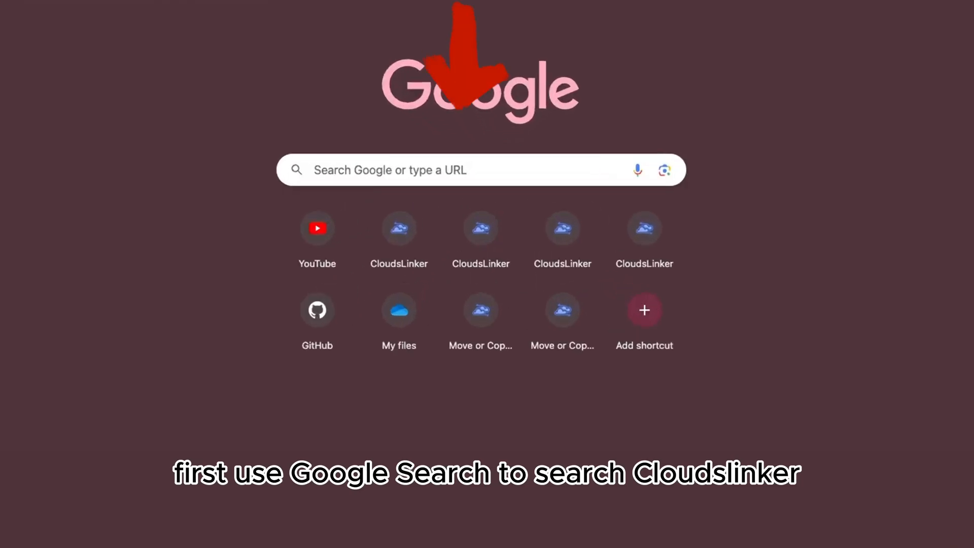
# Search 'cloudslinker', open cloudslinker.com, and browse its supported storage services sections.
pyautogui.write('cloudslinker')
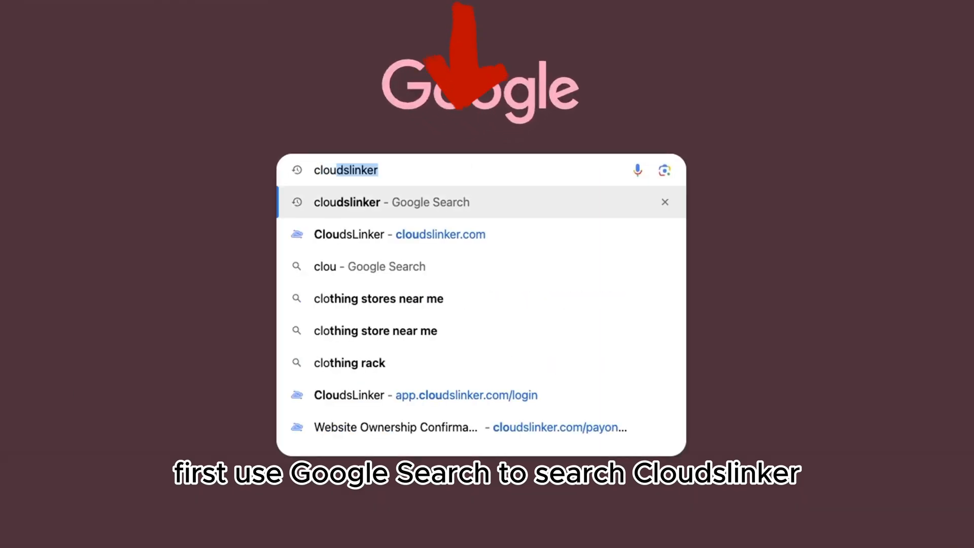
pyautogui.click(391, 202)
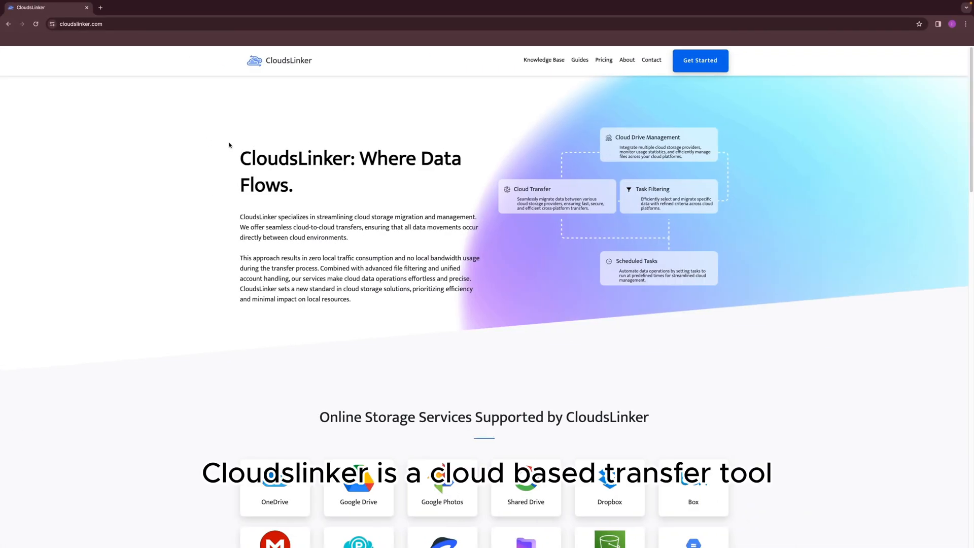
pyautogui.scroll(-3)
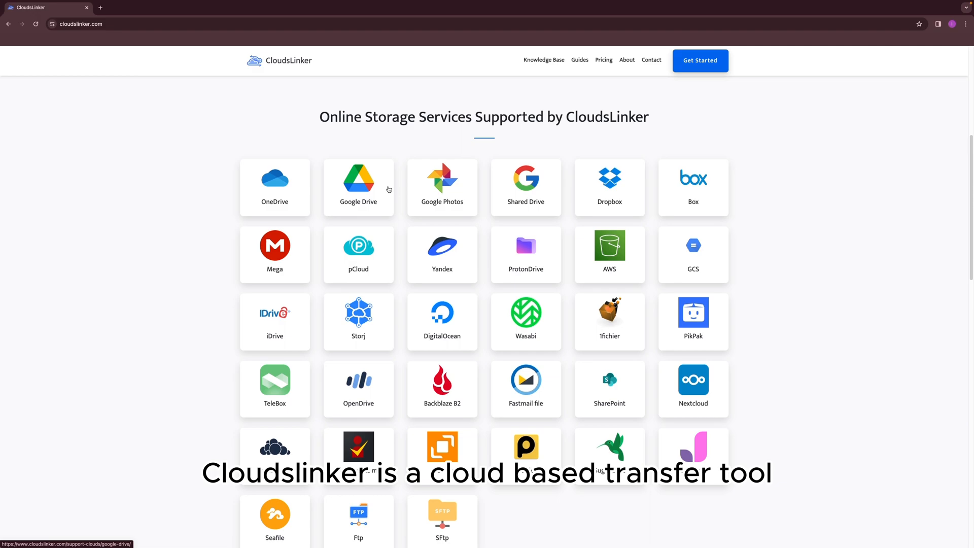
pyautogui.scroll(-3)
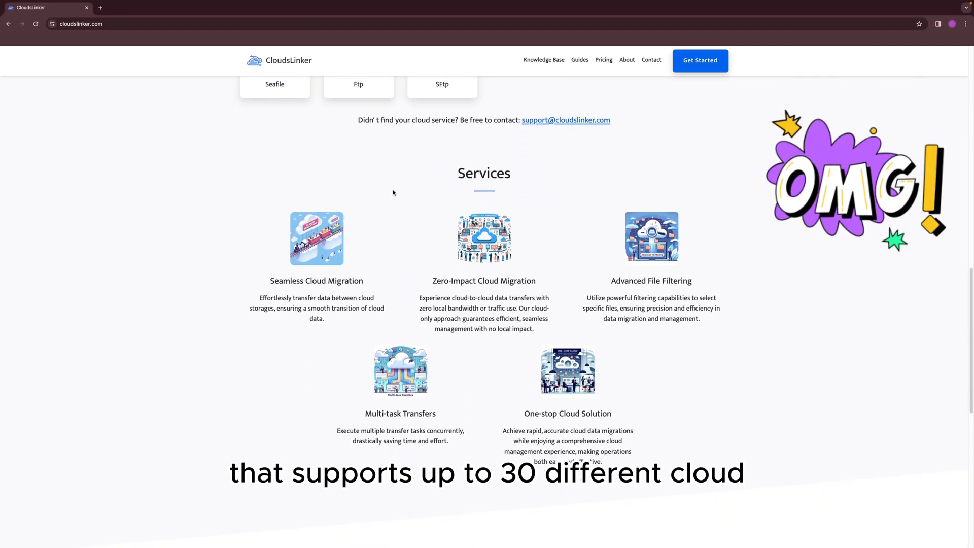
pyautogui.scroll(-3)
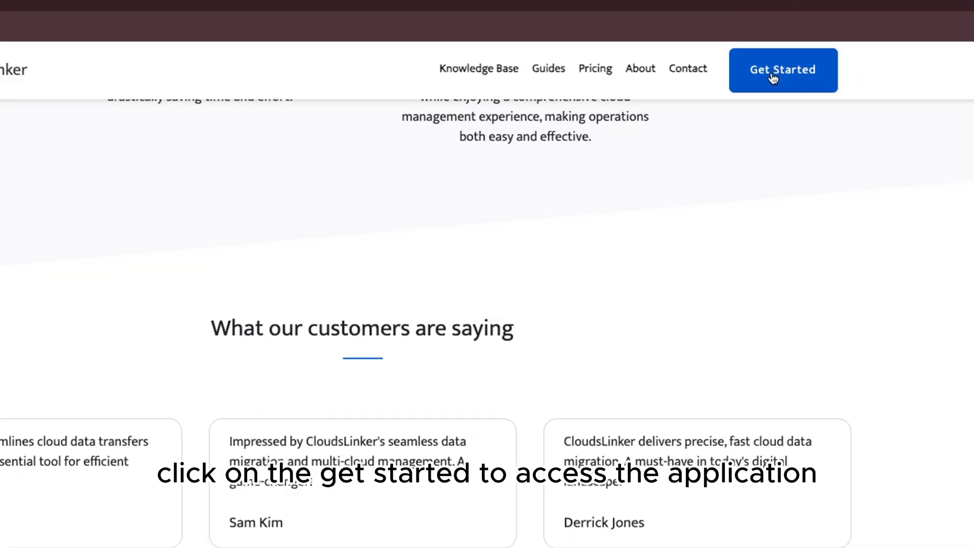
# Go through Get Started and sign-up, then log in to reach Linkers Manager.
pyautogui.click(783, 70)
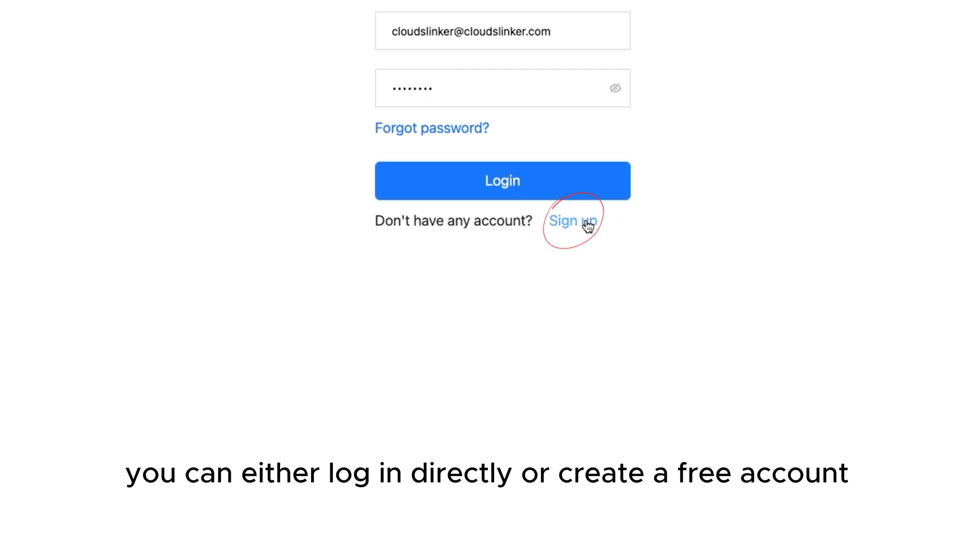
pyautogui.click(572, 221)
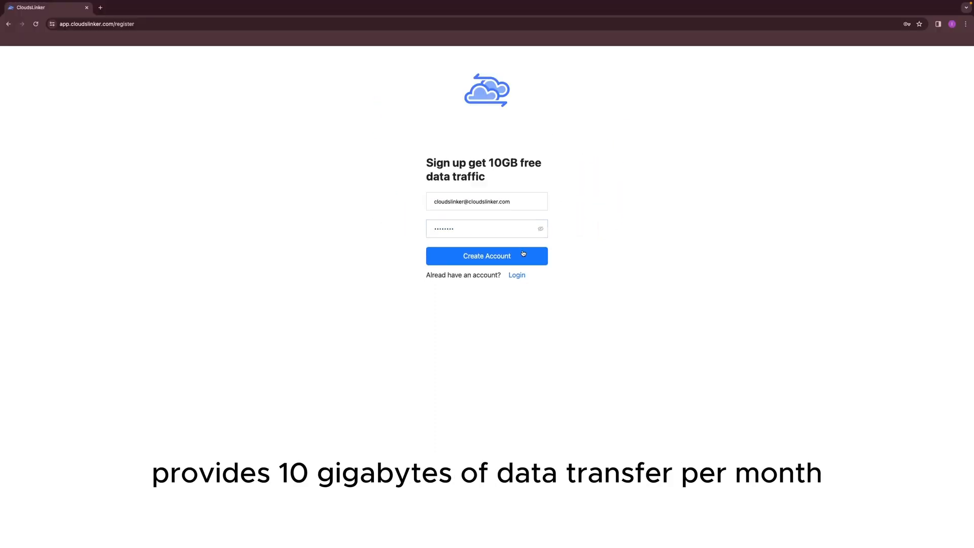
pyautogui.click(516, 275)
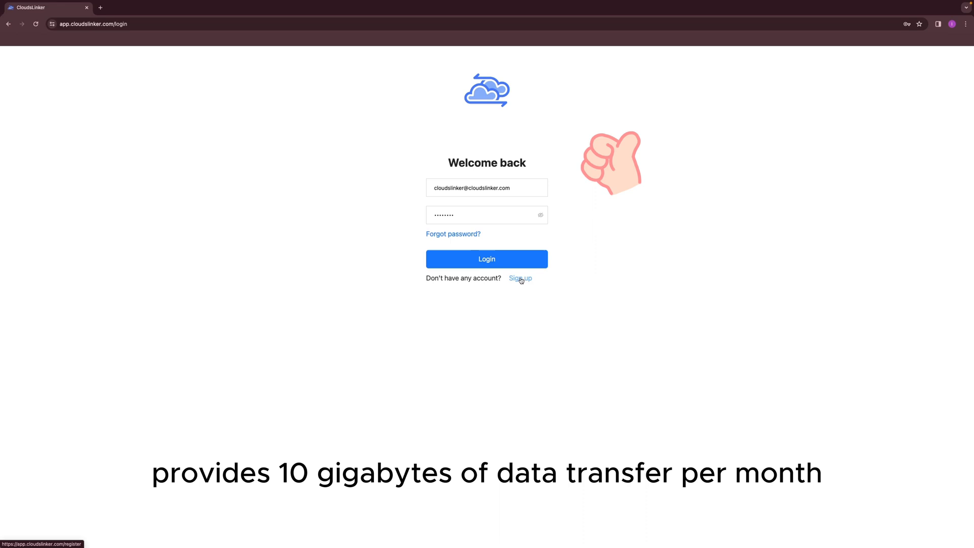
pyautogui.click(486, 259)
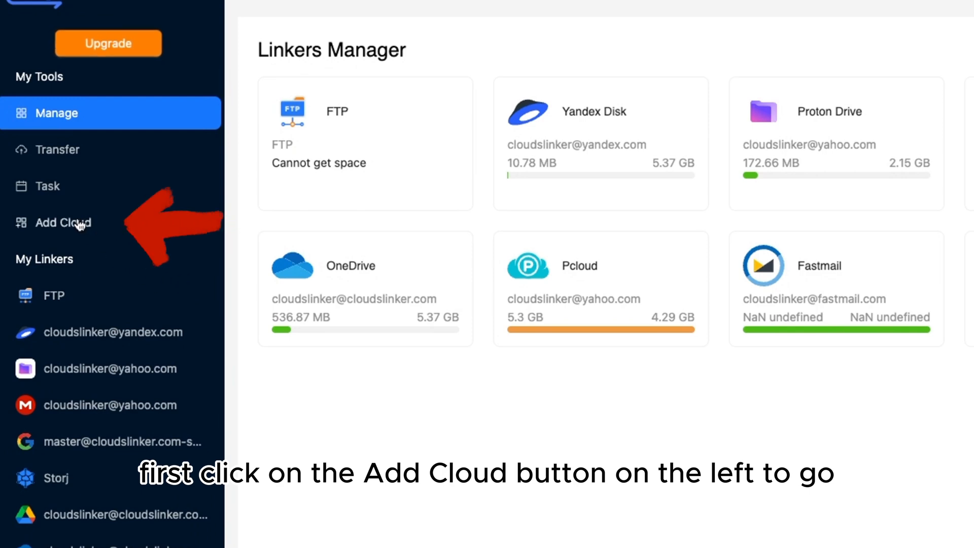
# Open Add Cloud and scroll the list of connectable cloud drives.
pyautogui.click(62, 222)
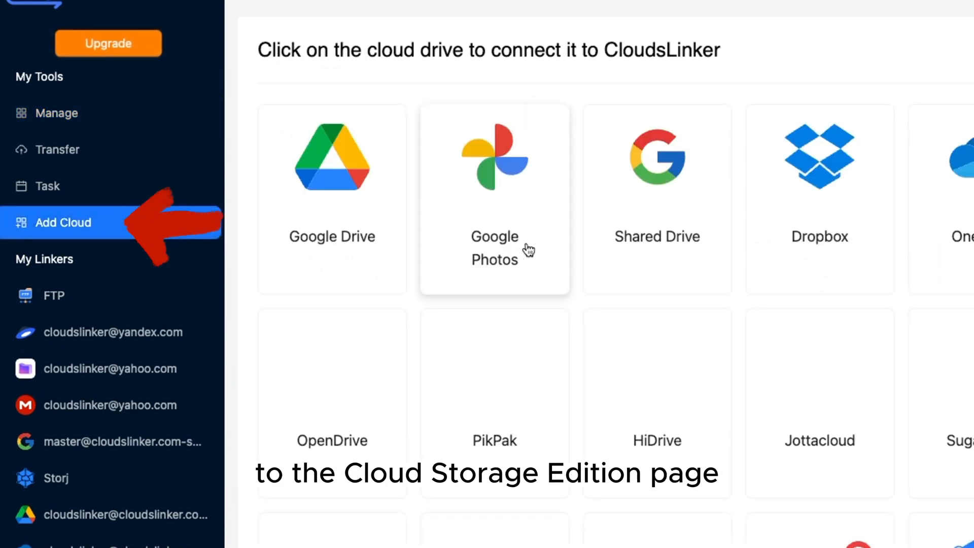
pyautogui.scroll(-3)
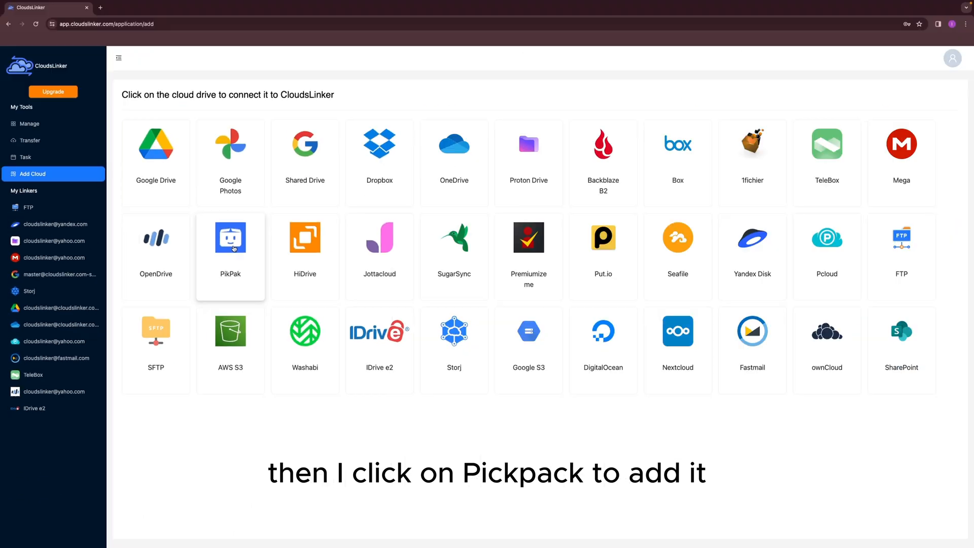
pyautogui.click(230, 237)
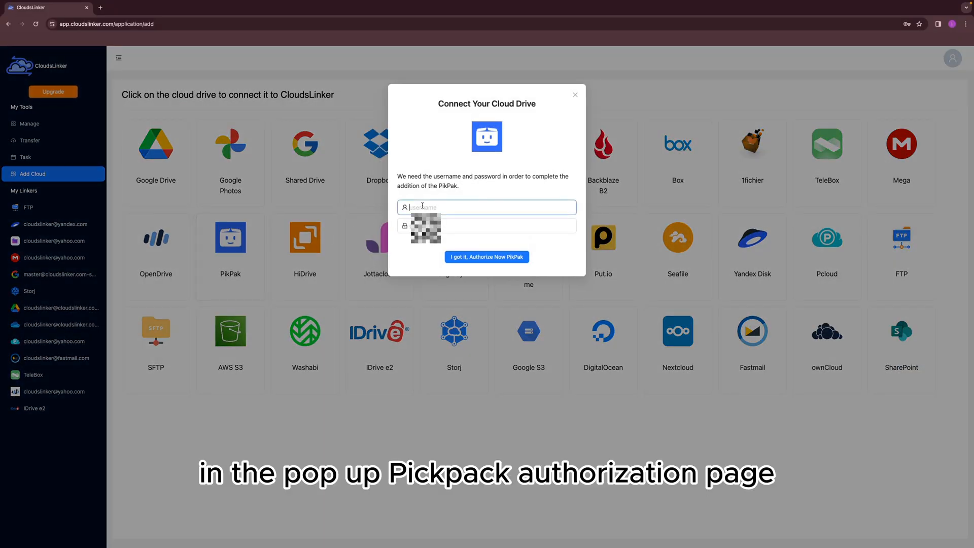
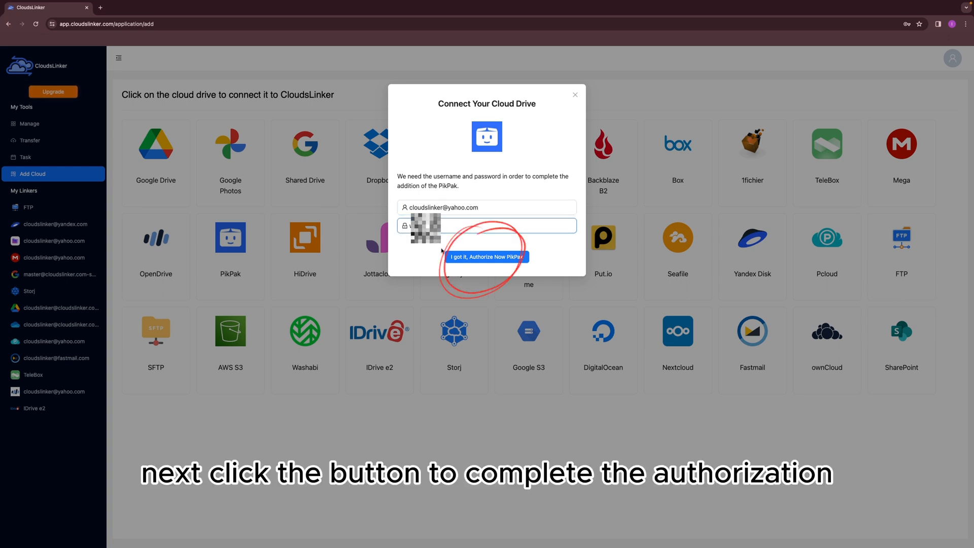
pyautogui.click(487, 256)
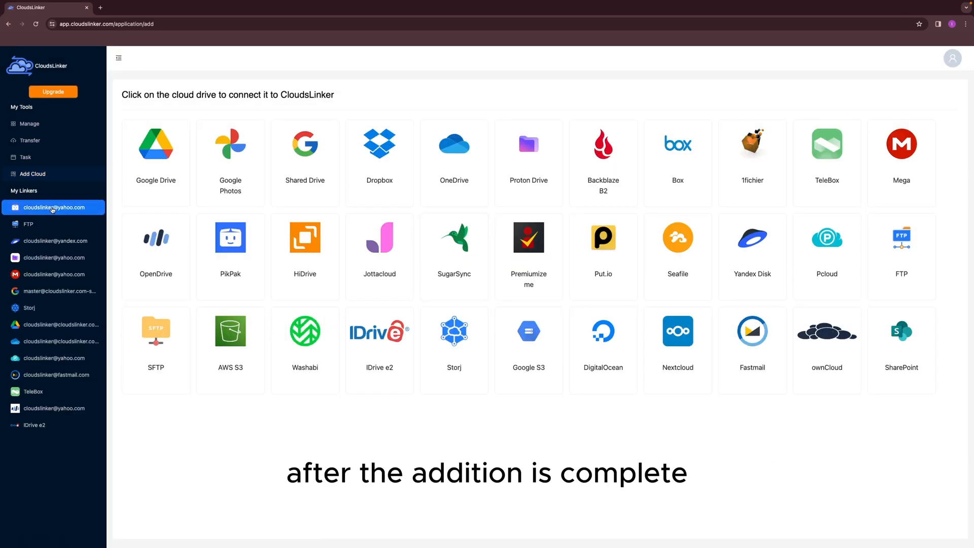
# Browse the new PikPak linker's files, then start connecting Google Photos from Add Cloud.
pyautogui.click(55, 207)
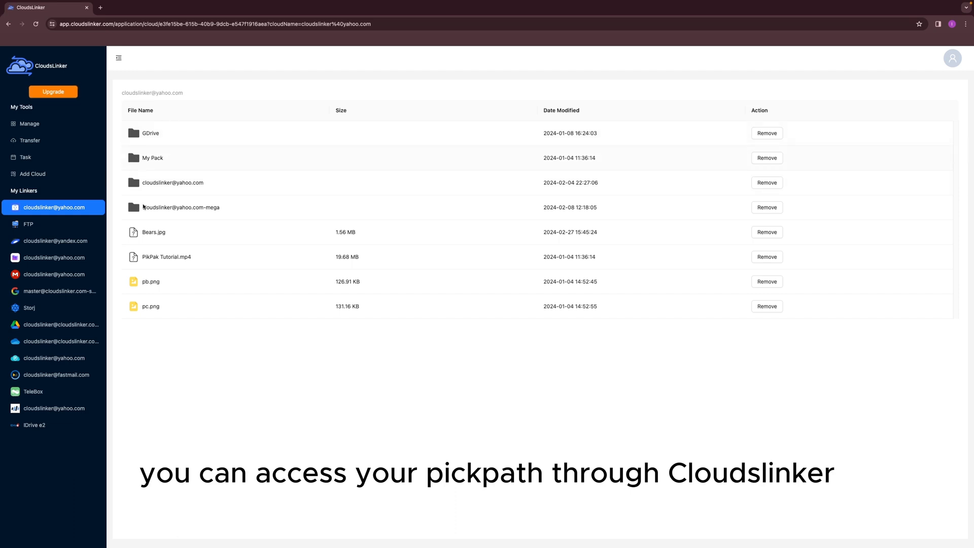
pyautogui.click(31, 174)
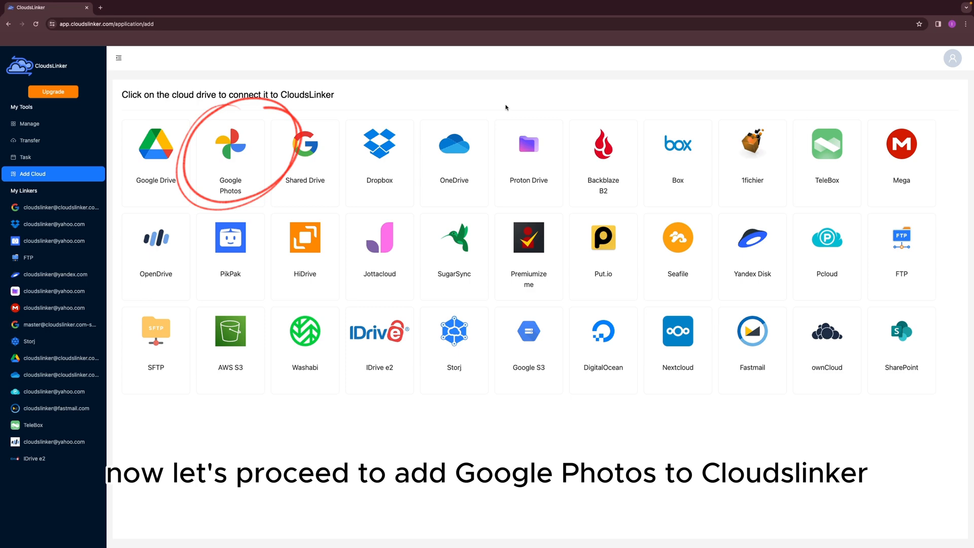
pyautogui.click(230, 149)
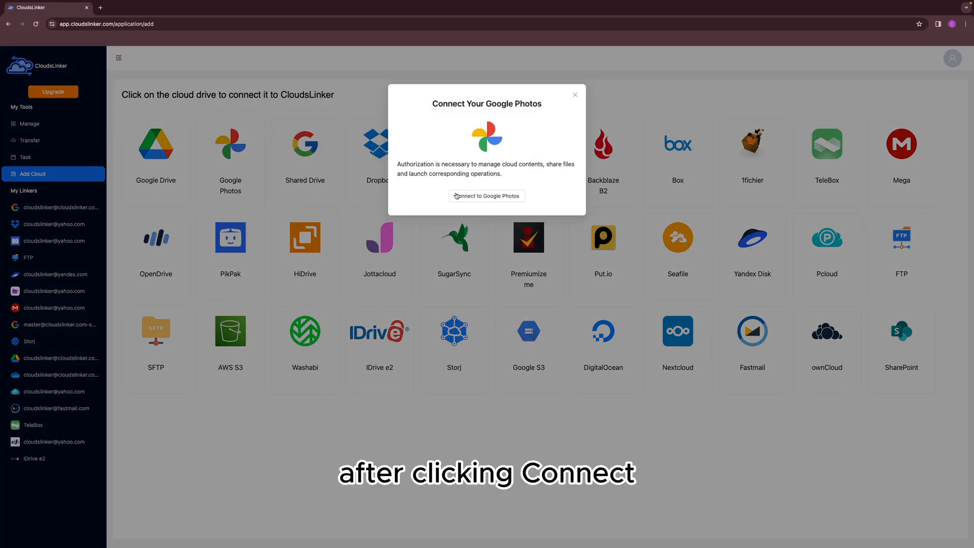
pyautogui.click(486, 195)
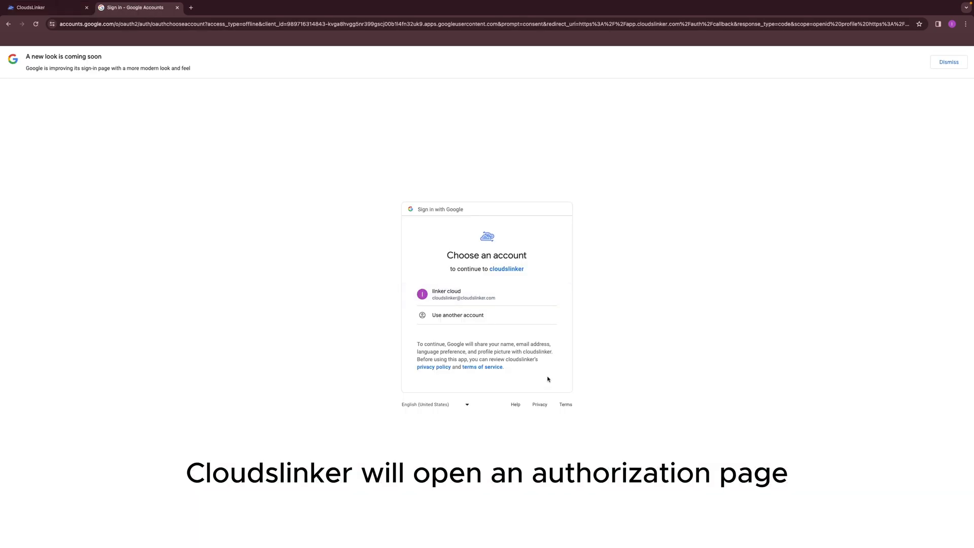
# Choose the Google account, continue, and approve CloudsLinker's additional access request.
pyautogui.click(486, 294)
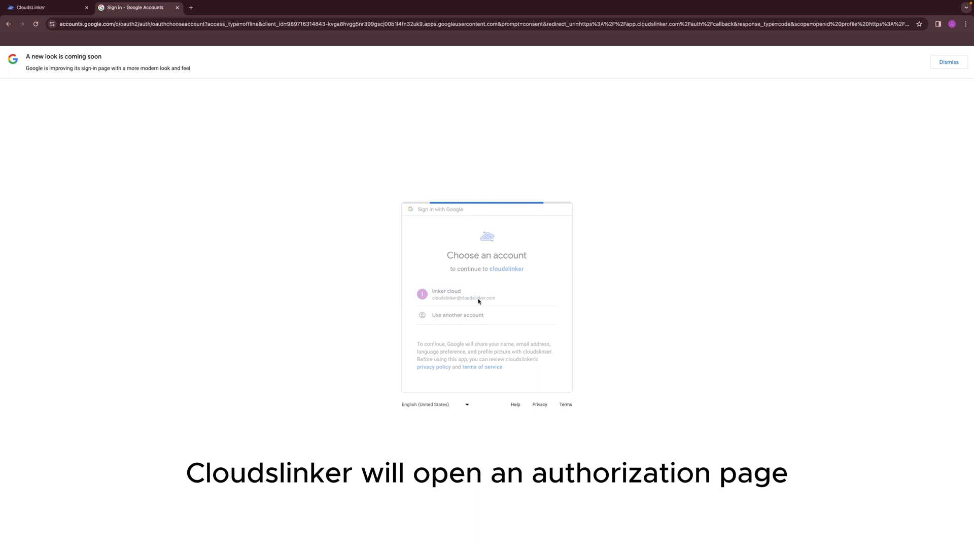
pyautogui.click(486, 294)
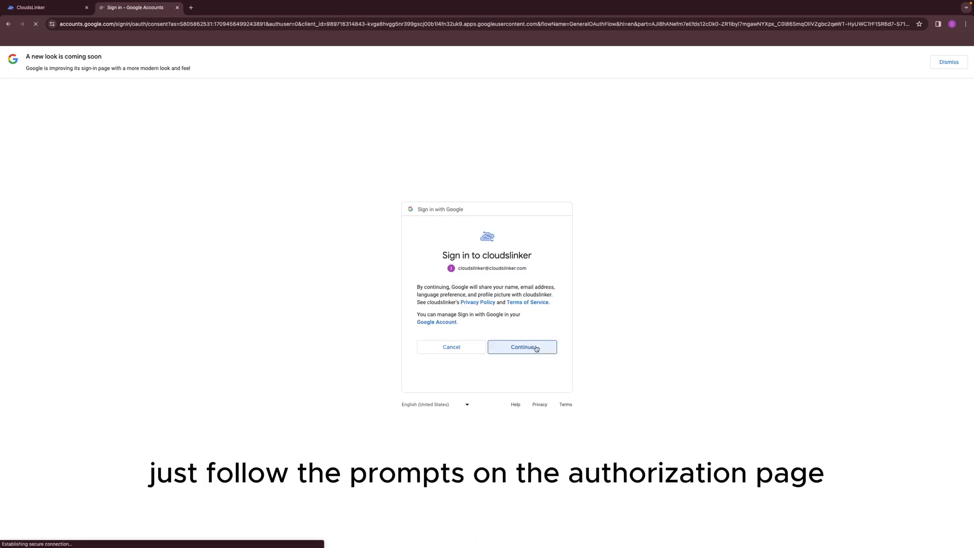
pyautogui.click(521, 347)
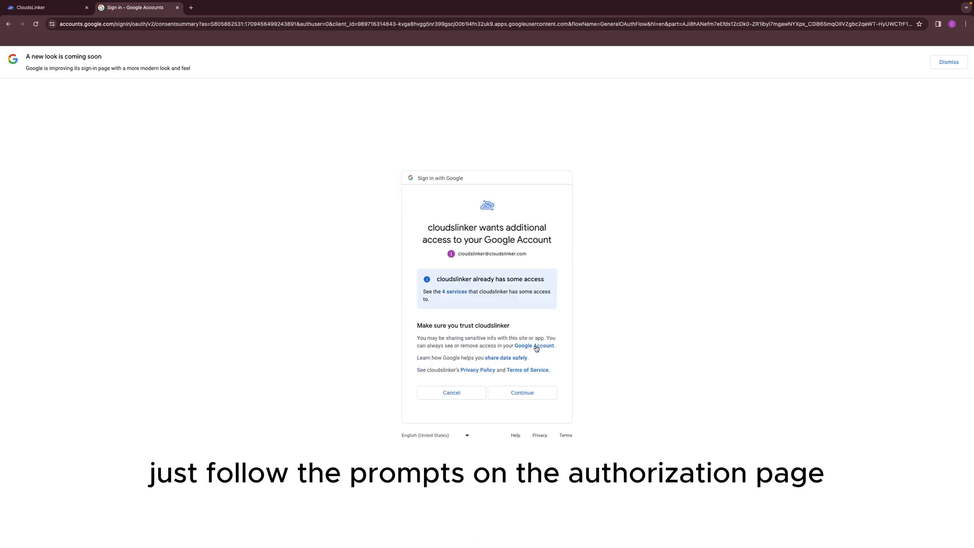
pyautogui.click(522, 392)
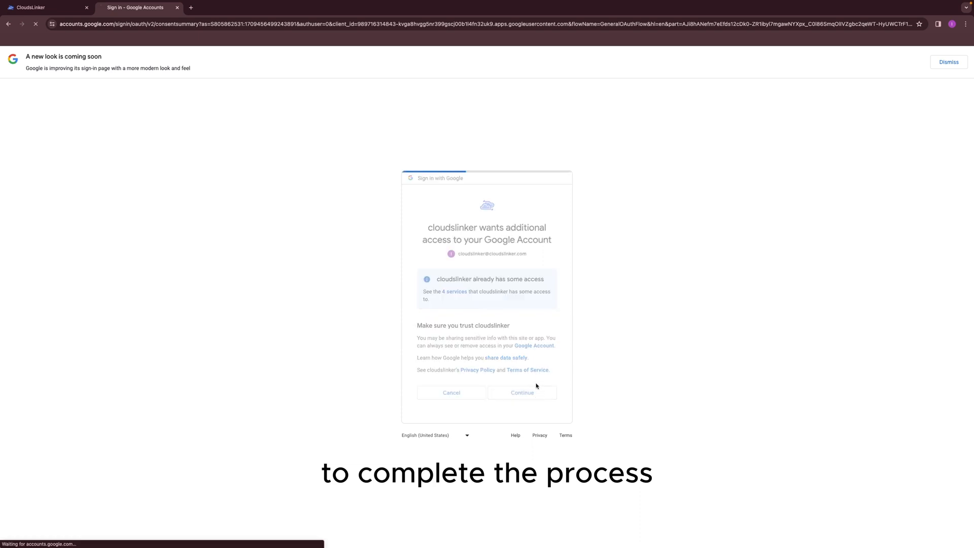
pyautogui.click(522, 392)
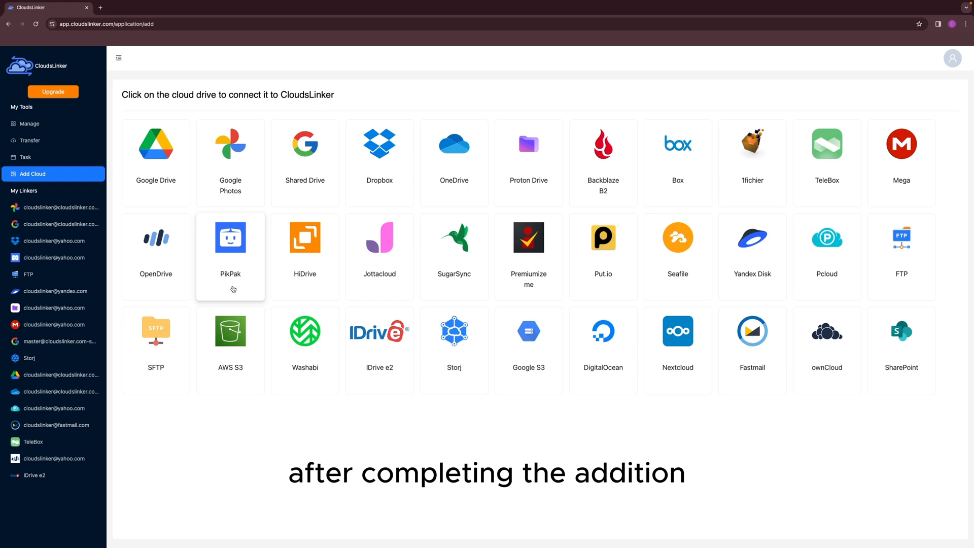
# Open the Google Photos linker to see album folders google drive, pikpak and test.
pyautogui.click(60, 207)
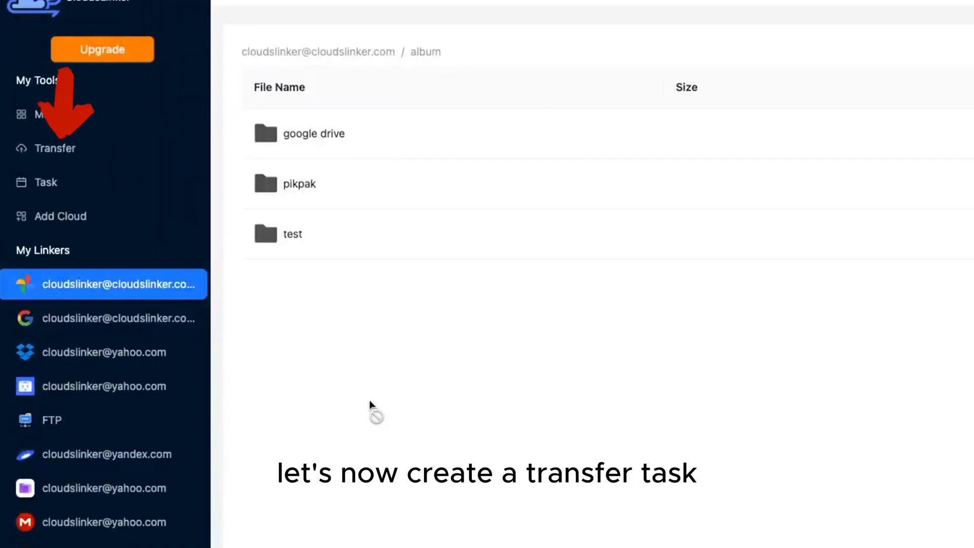
# Create a transfer from the four PikPak media files to Google Photos' album folder.
pyautogui.click(56, 147)
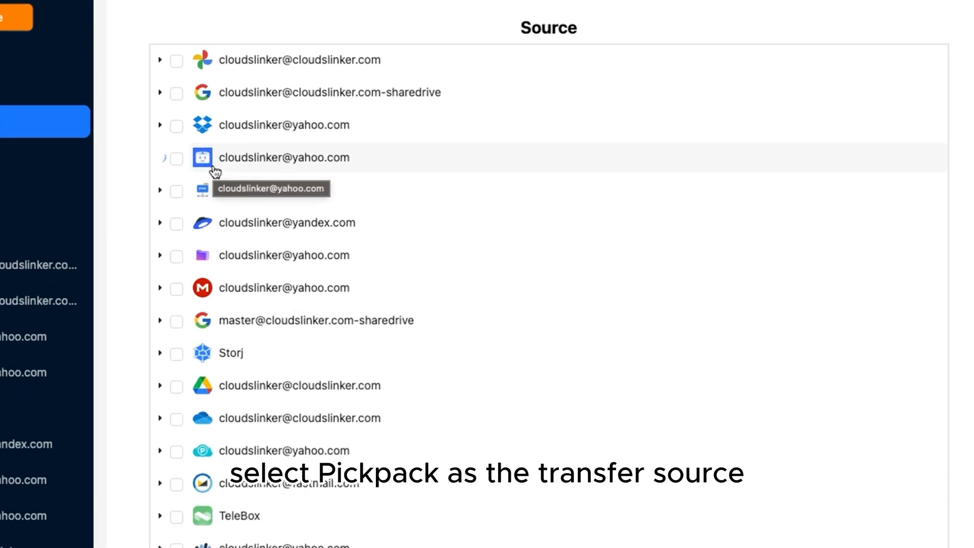
pyautogui.click(160, 157)
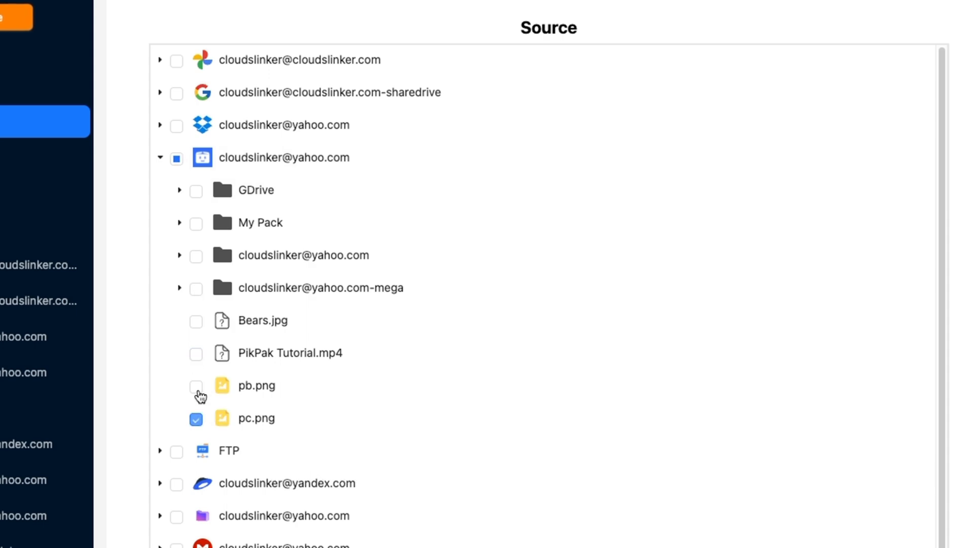
pyautogui.click(196, 385)
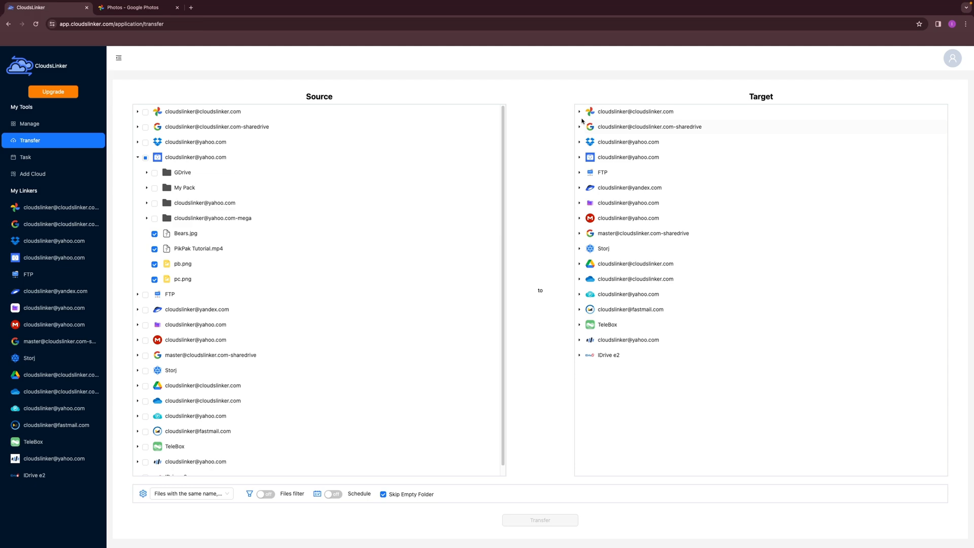
pyautogui.click(579, 111)
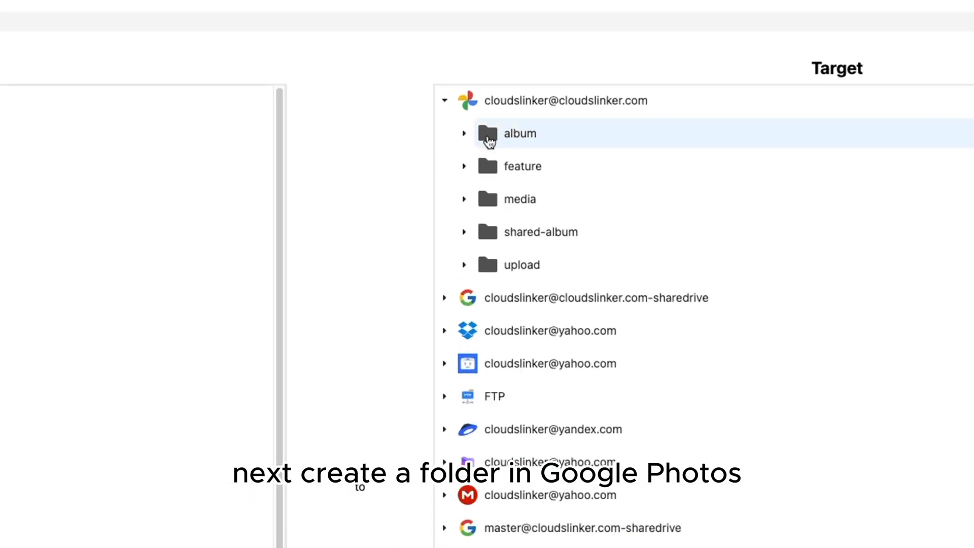
pyautogui.click(463, 133)
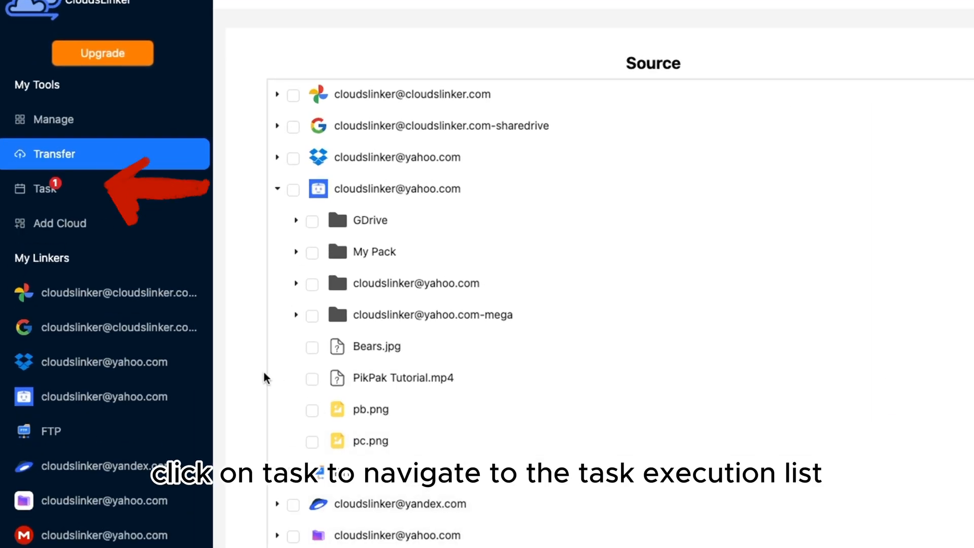
# Check the finished task and the four files in album/pikpak, then switch to Google Photos.
pyautogui.click(37, 189)
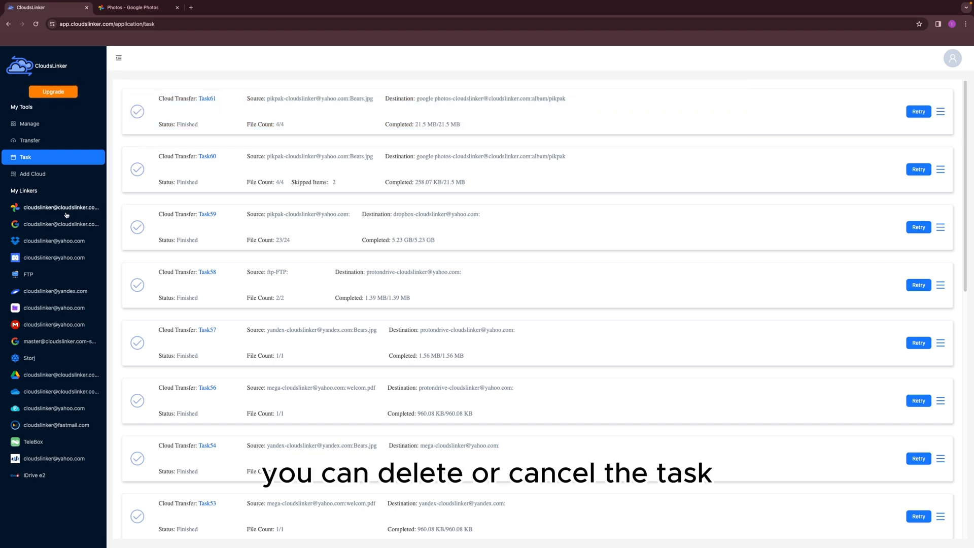
pyautogui.click(62, 207)
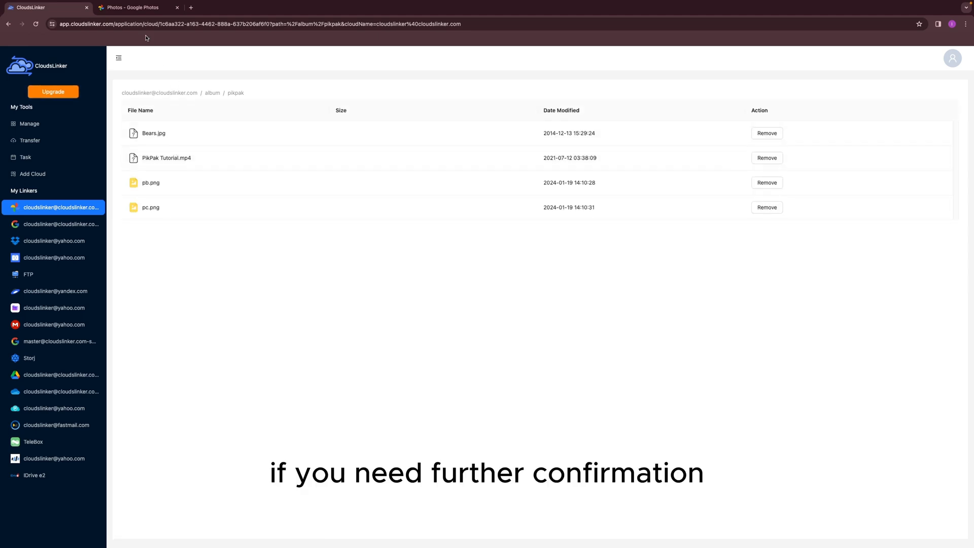
pyautogui.click(131, 8)
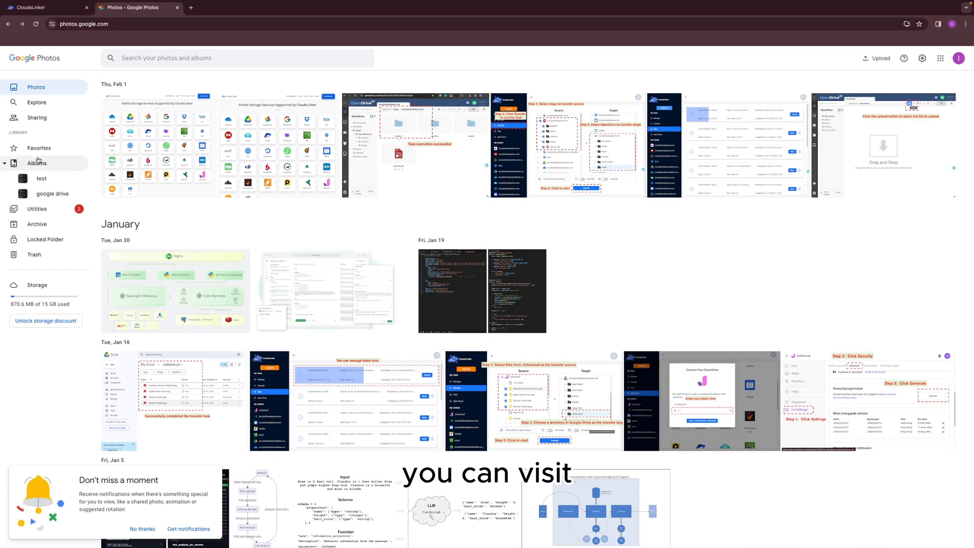
# Open the pikpak album under Albums and play its transferred video among the four items.
pyautogui.click(37, 163)
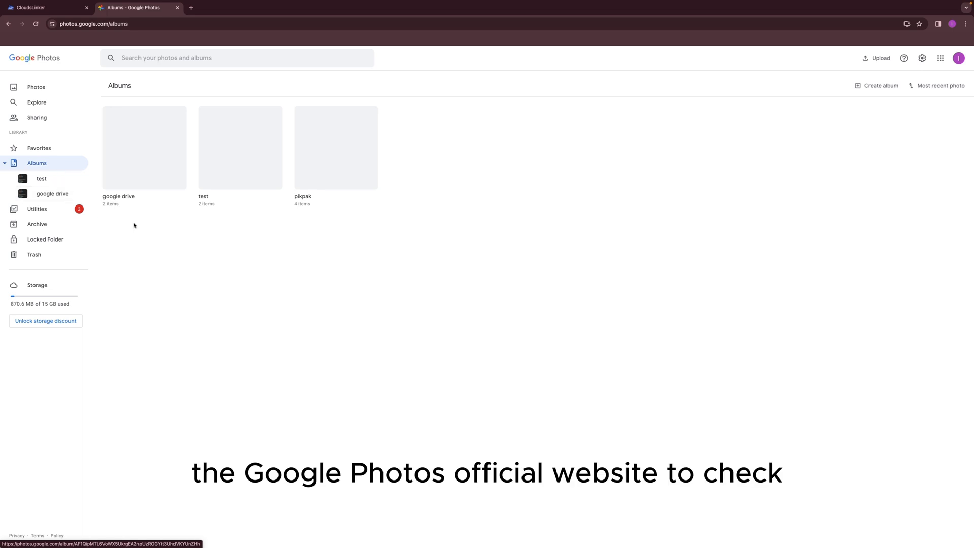
pyautogui.click(336, 148)
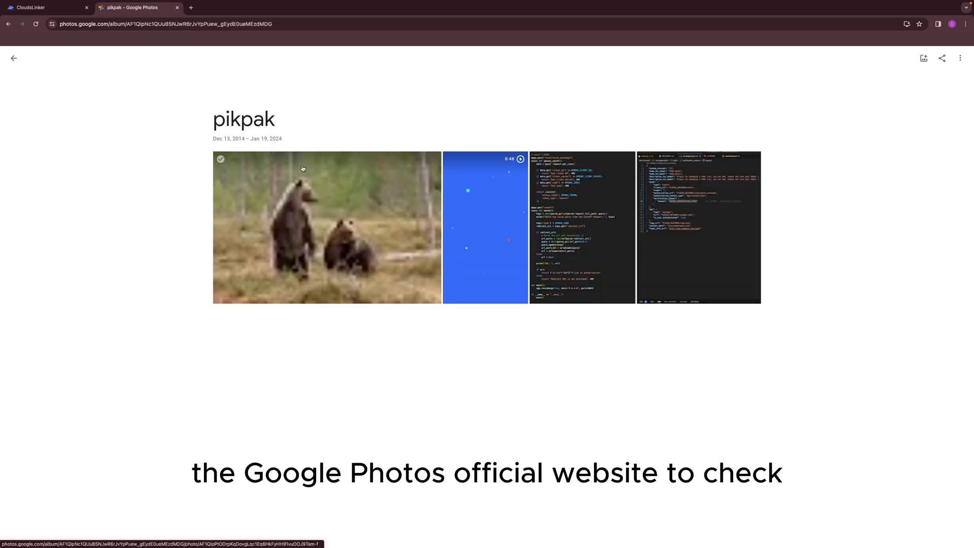
pyautogui.click(485, 227)
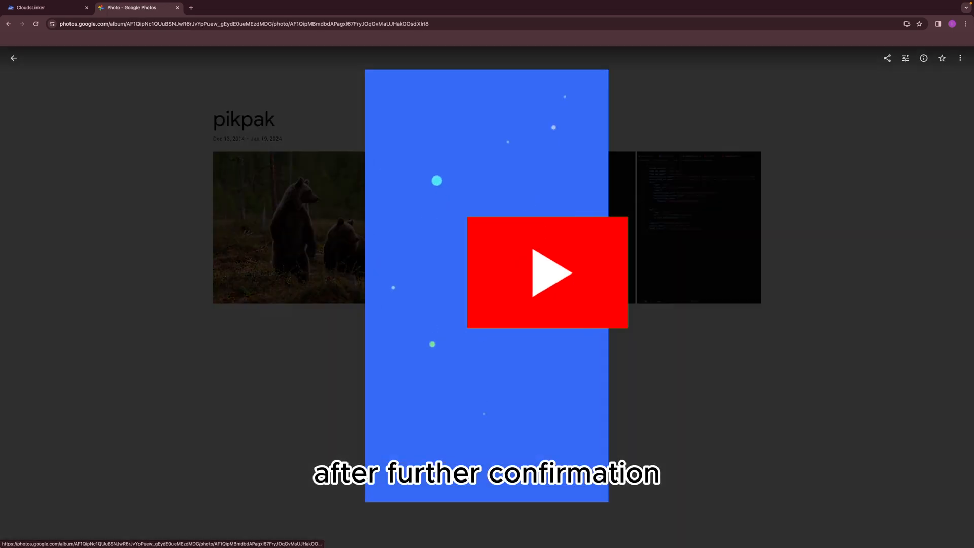